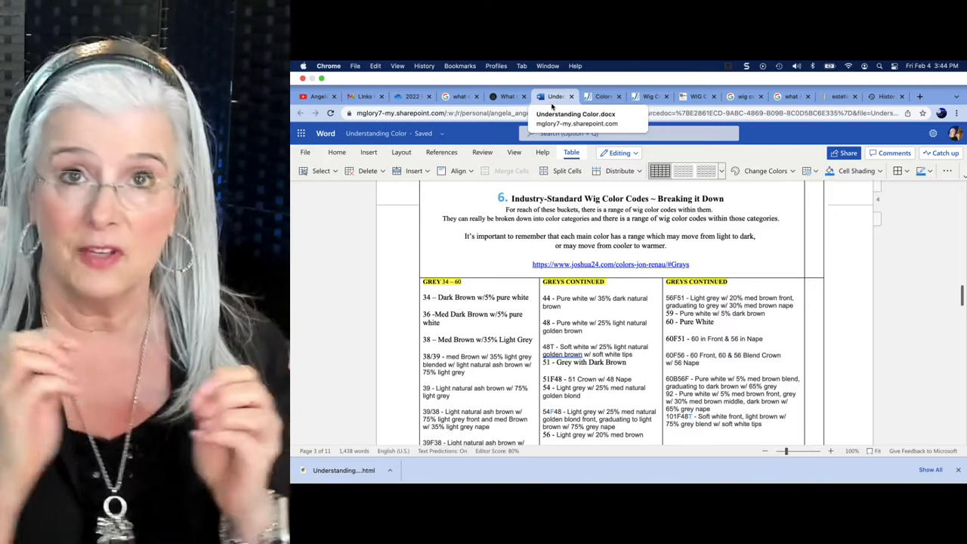
Step: Bring up the cornerofhopeandmane.com wig color codes article and single out the GREY range 34 – 60
click(506, 72)
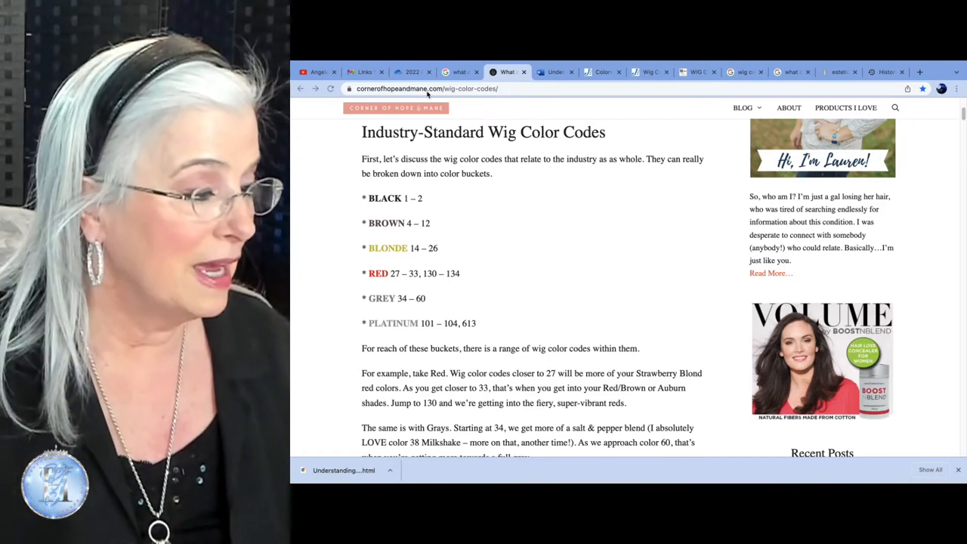
click(426, 87)
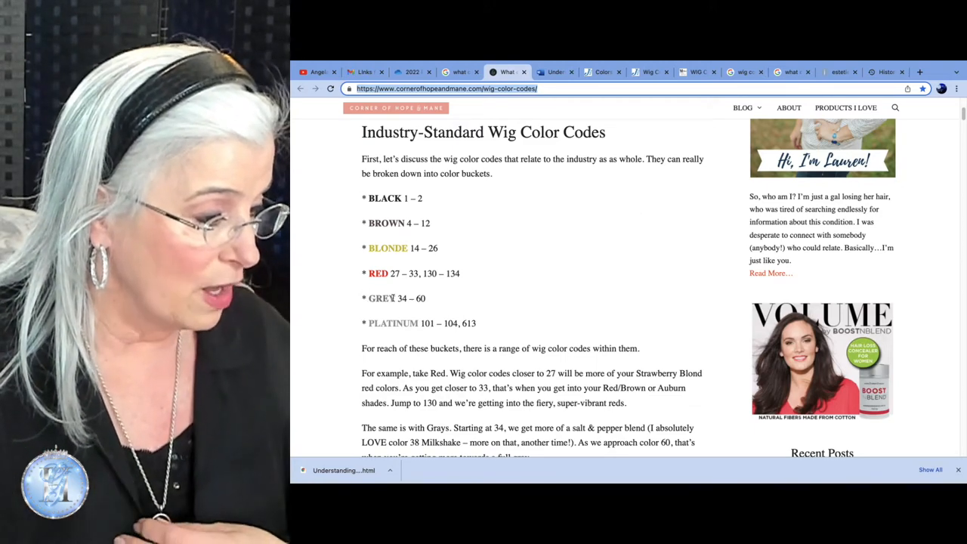
double_click(411, 297)
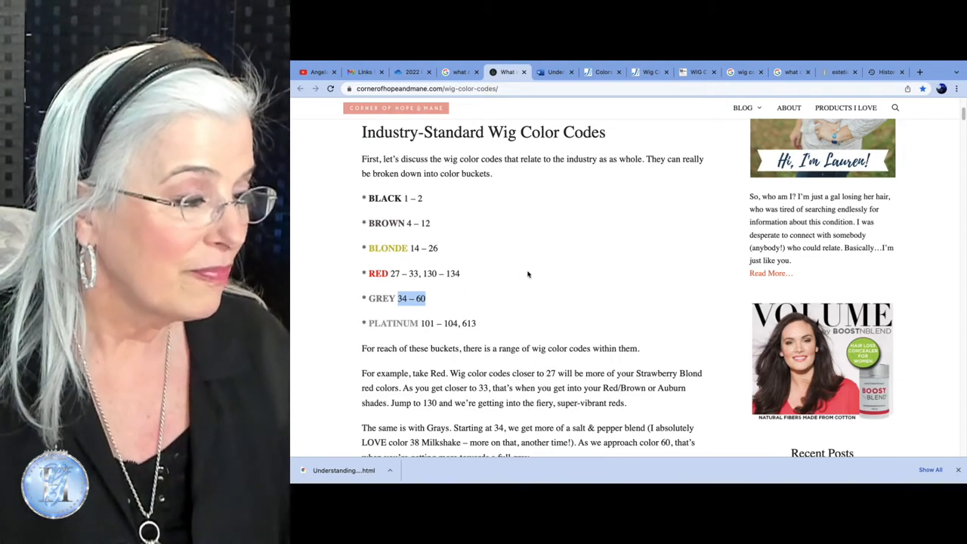
mouse_move(553, 73)
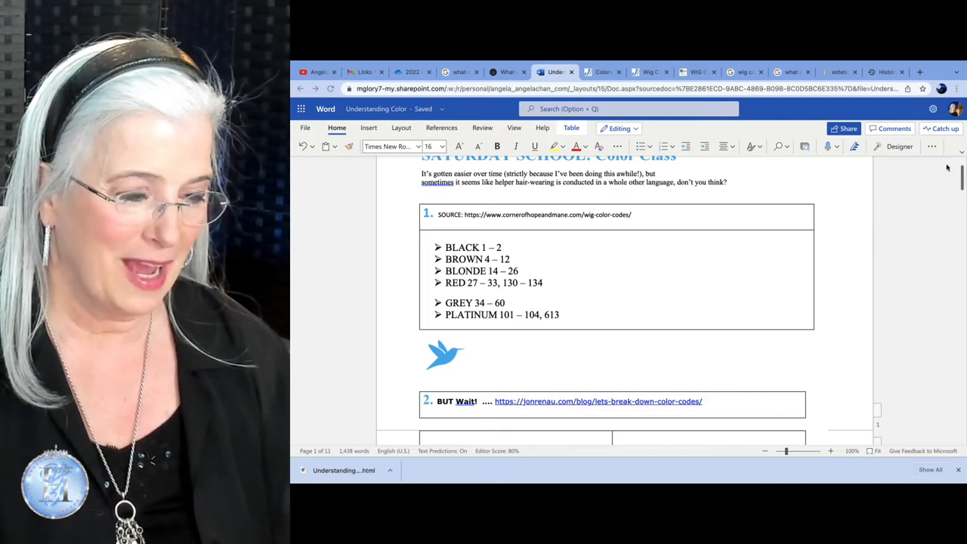
Step: Scroll the document down to section 2's 'BUT Wait!' side-by-side color code comparison table
scroll(down, 3)
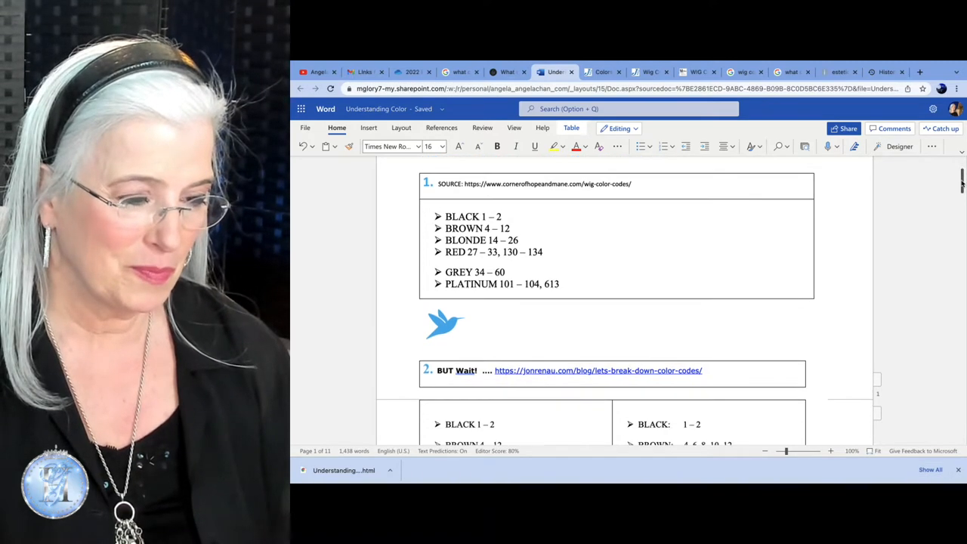
scroll(down, 3)
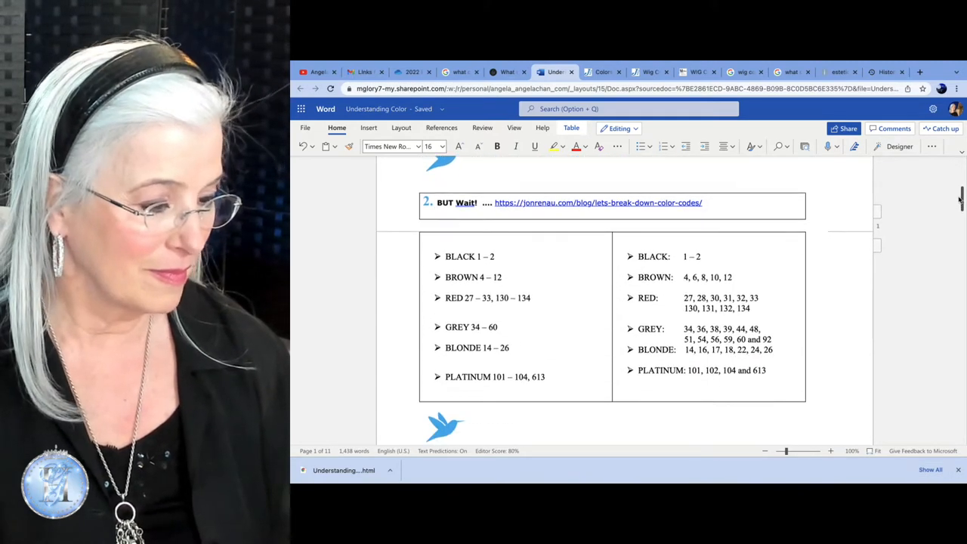
scroll(down, 3)
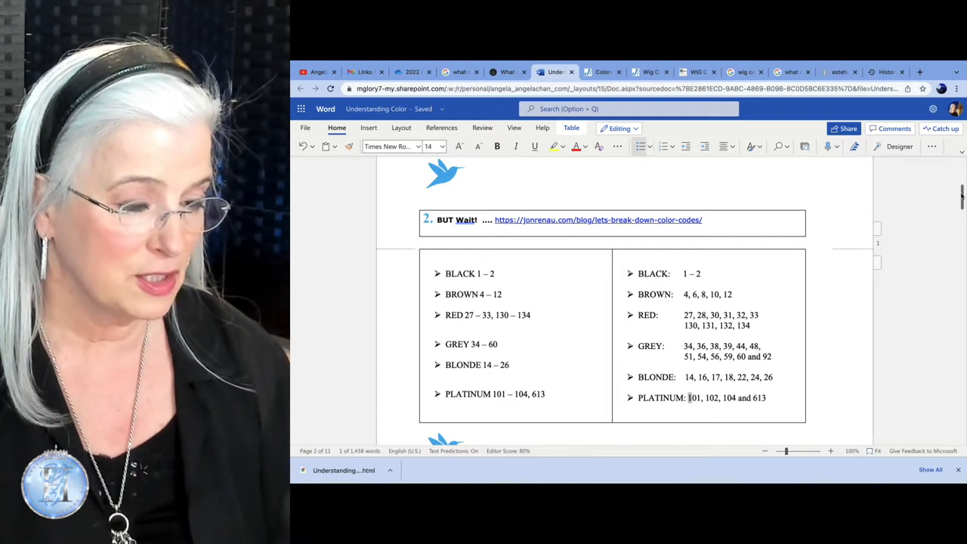
scroll(down, 3)
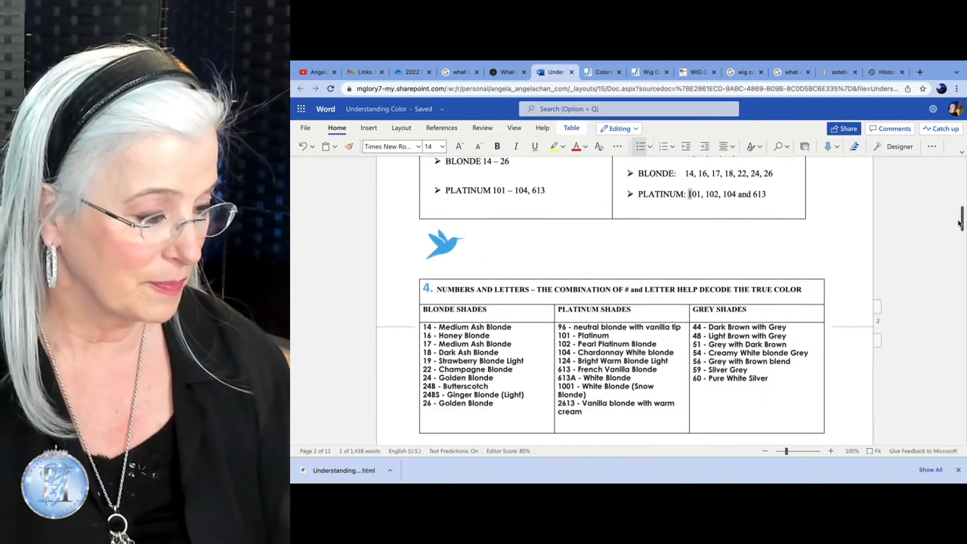
scroll(down, 3)
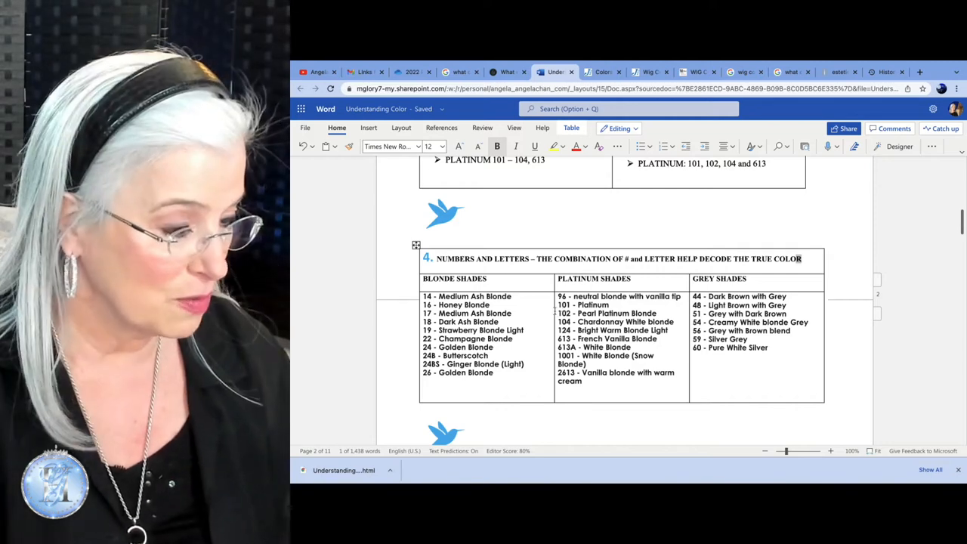
mouse_move(695, 275)
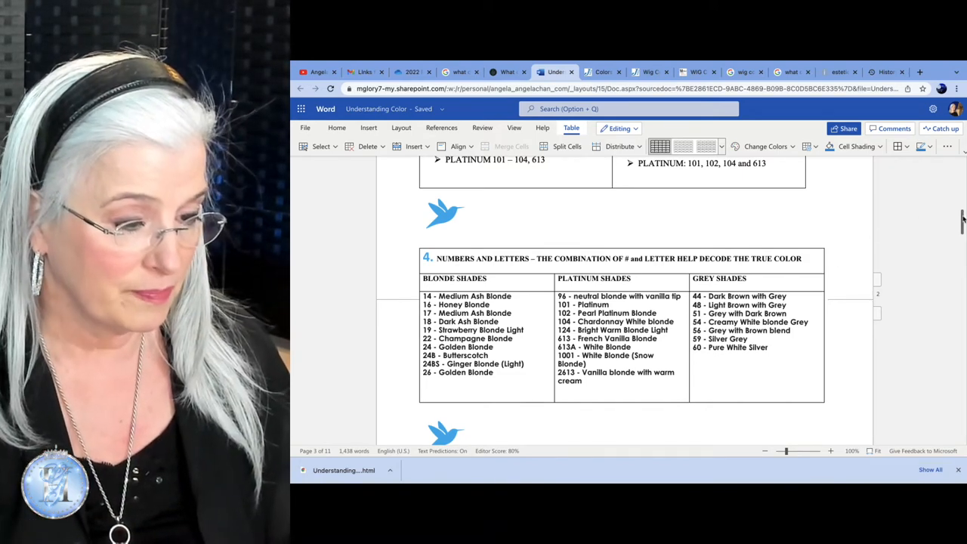
scroll(down, 3)
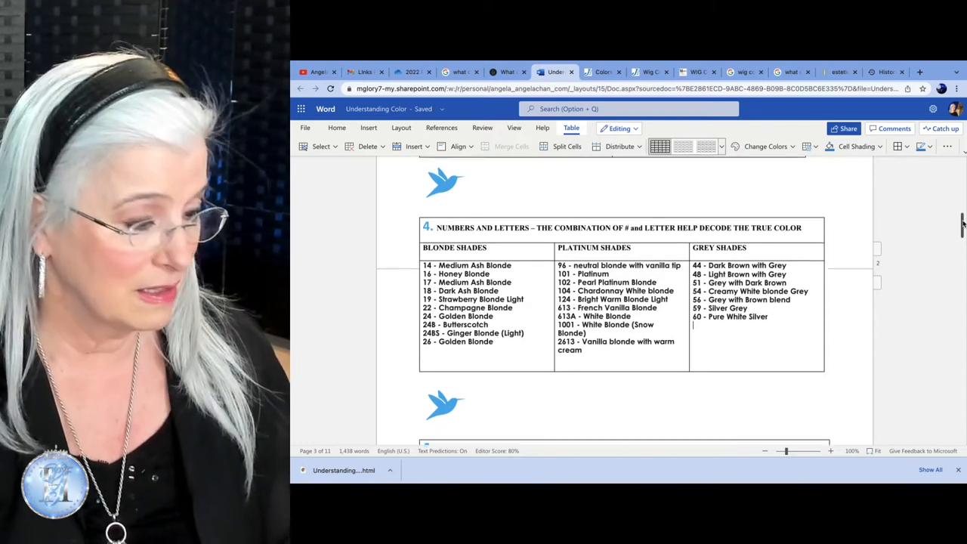
Step: Scroll past the letter codes table to section 6's greys 34–60 shade table
scroll(down, 3)
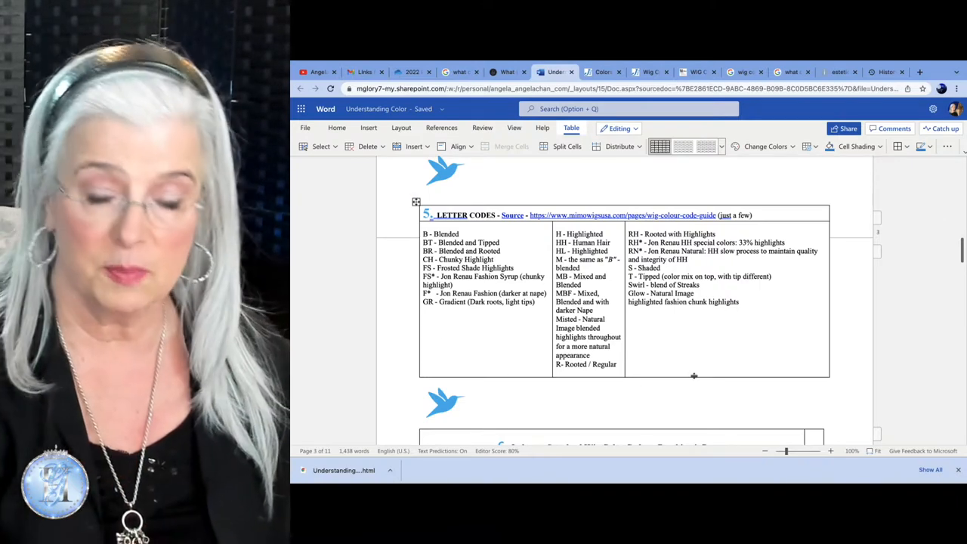
mouse_move(897, 257)
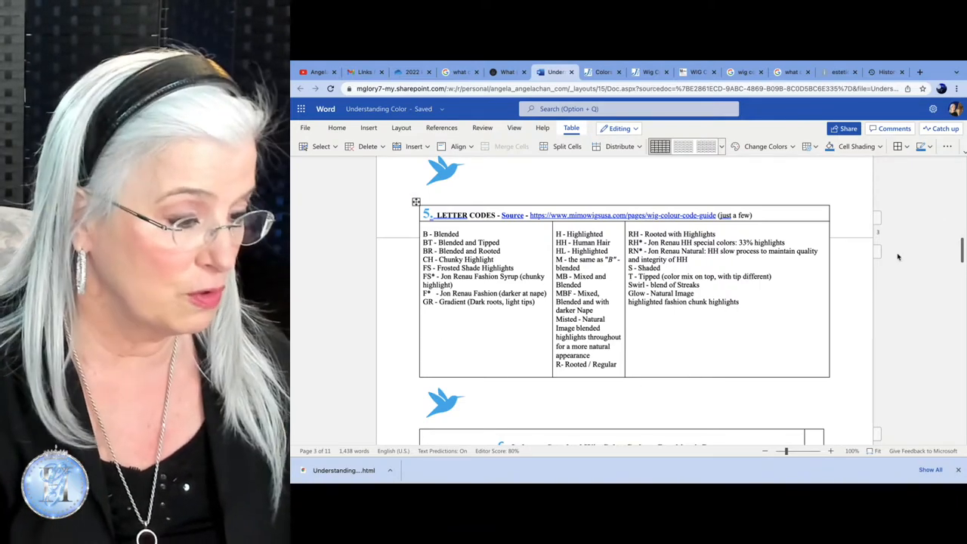
scroll(down, 3)
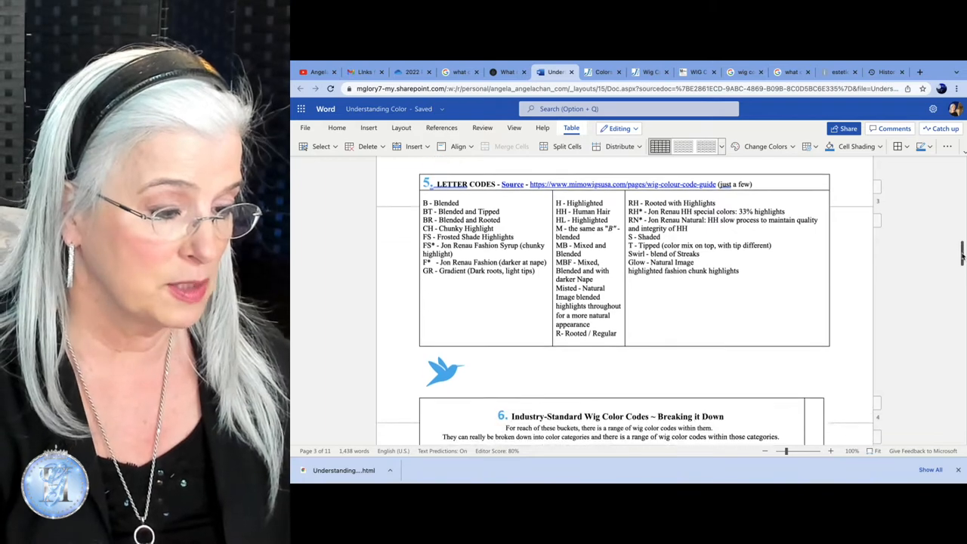
scroll(down, 3)
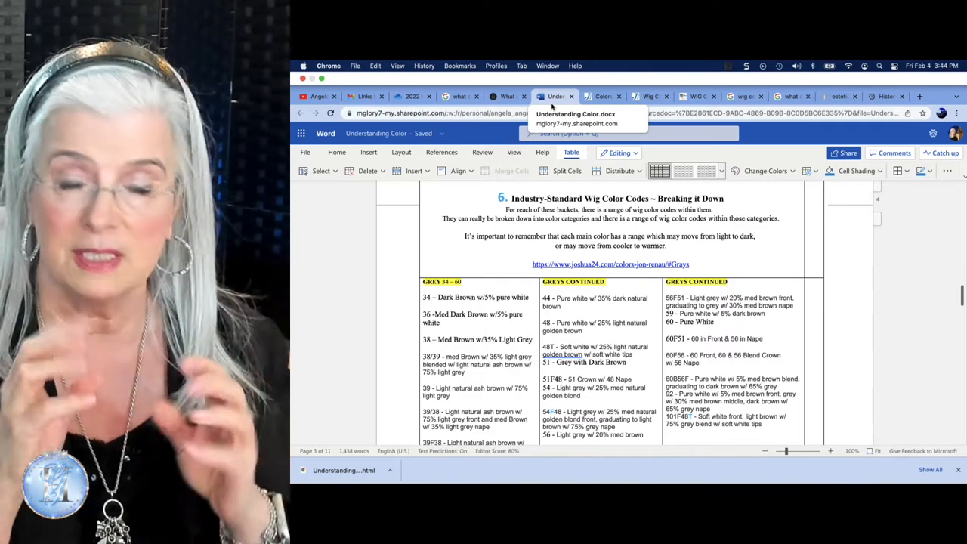
scroll(down, 3)
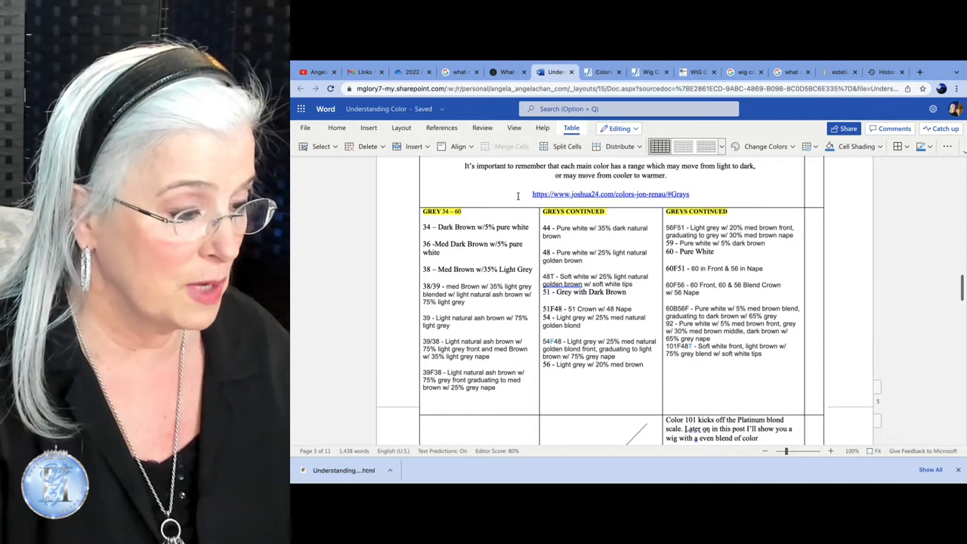
mouse_move(610, 193)
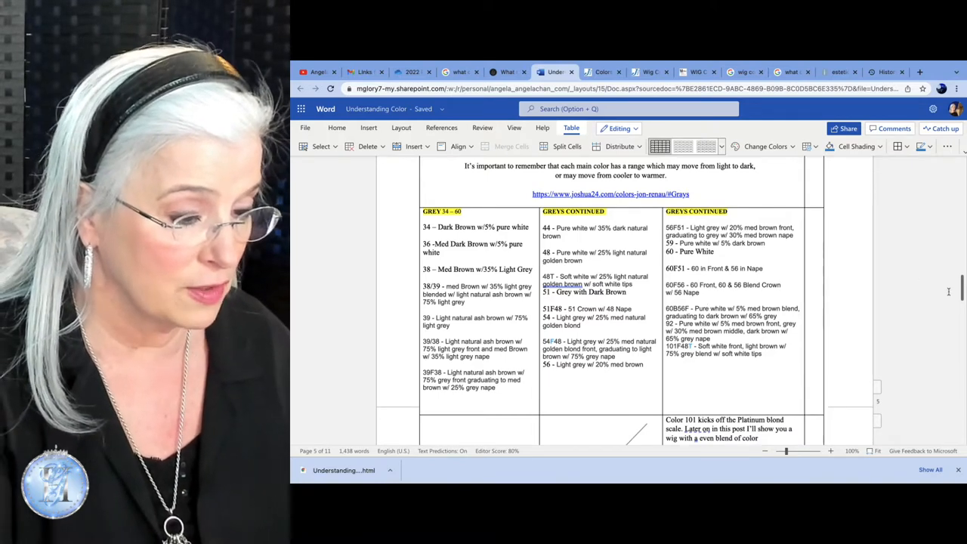
Step: Scroll past the blonde and platinum shades to the black, brown and red code table and its red-range notes
scroll(down, 3)
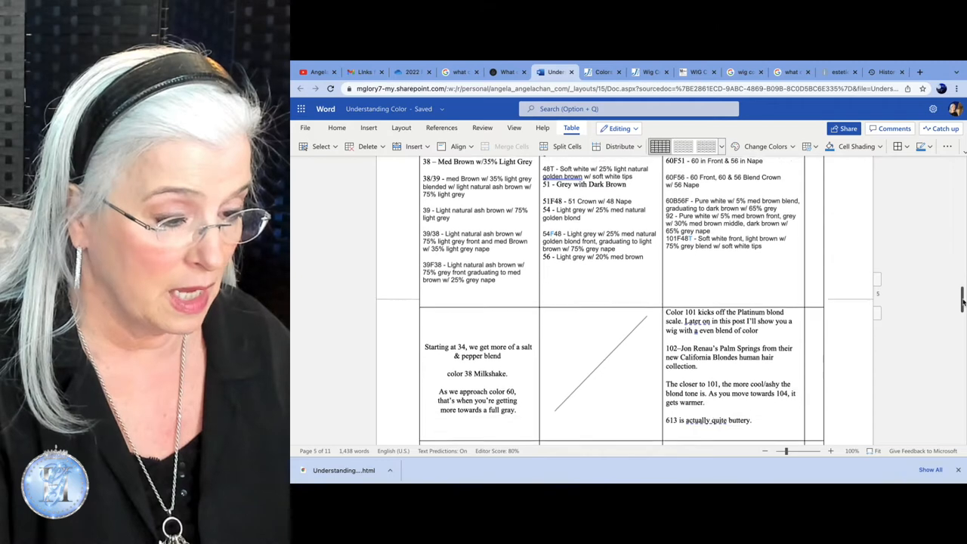
scroll(down, 3)
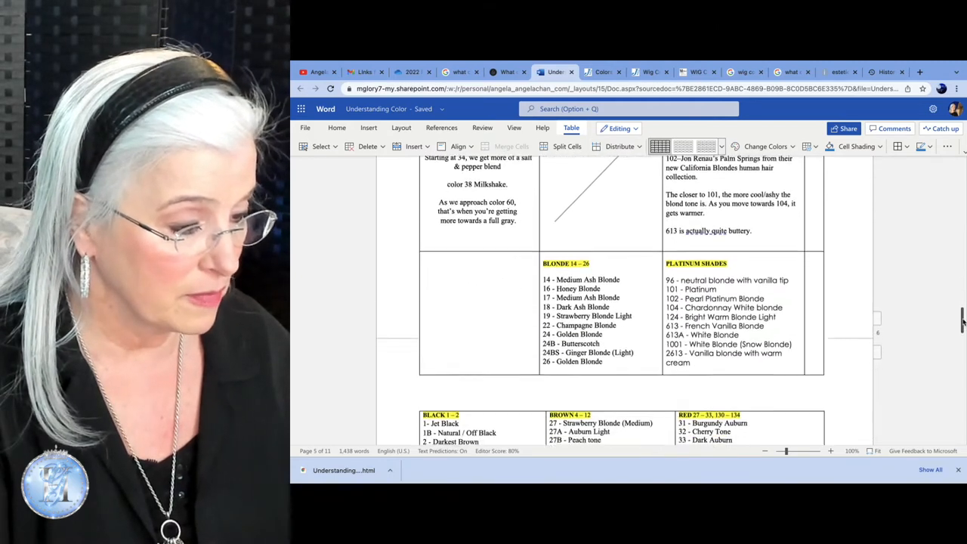
scroll(down, 3)
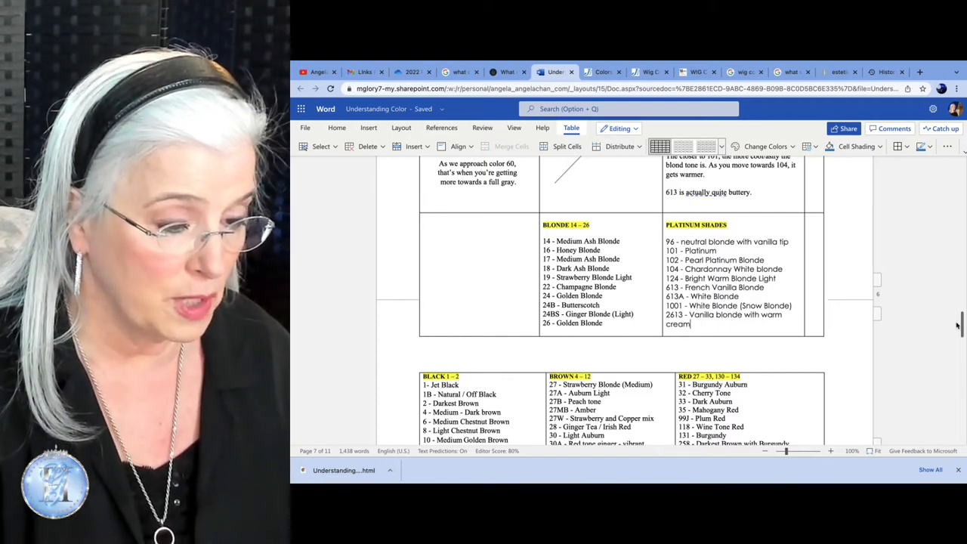
scroll(down, 3)
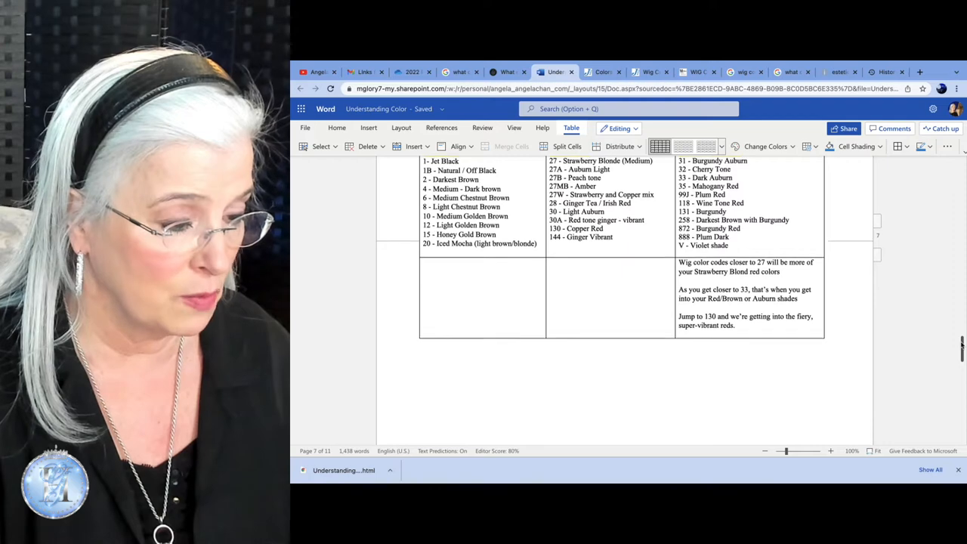
scroll(up, 3)
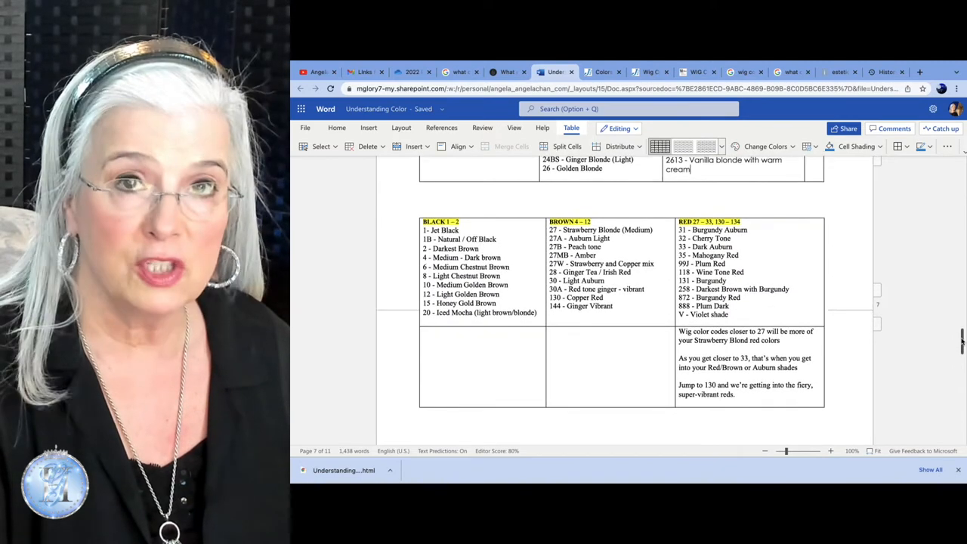
Step: Scroll down to the 'Lets land this plane' summary points and the Jon Renau color family visual
scroll(down, 3)
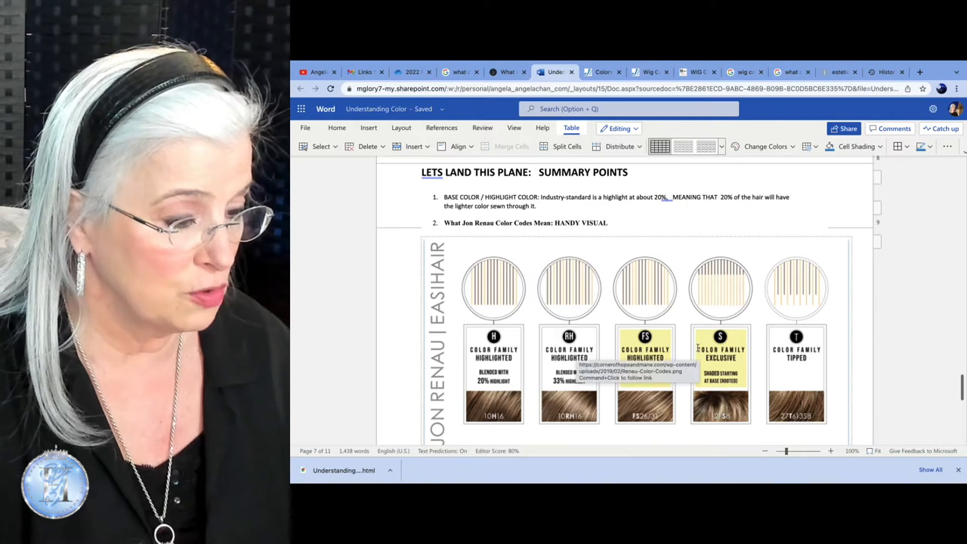
mouse_move(927, 318)
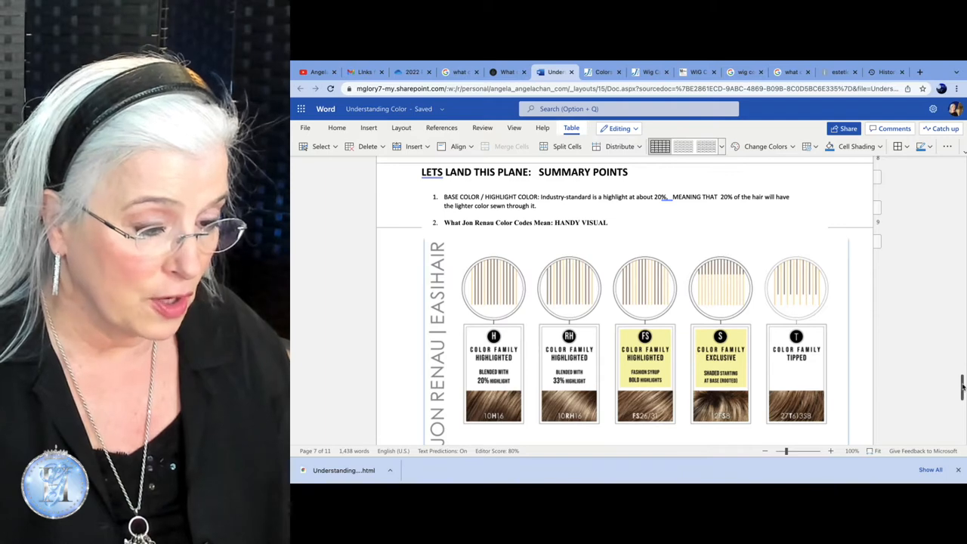
scroll(down, 3)
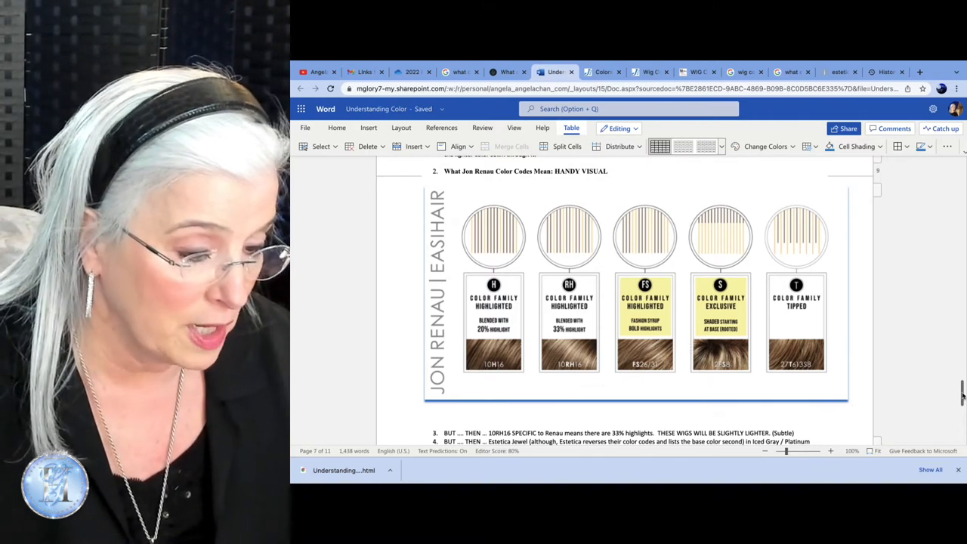
scroll(down, 3)
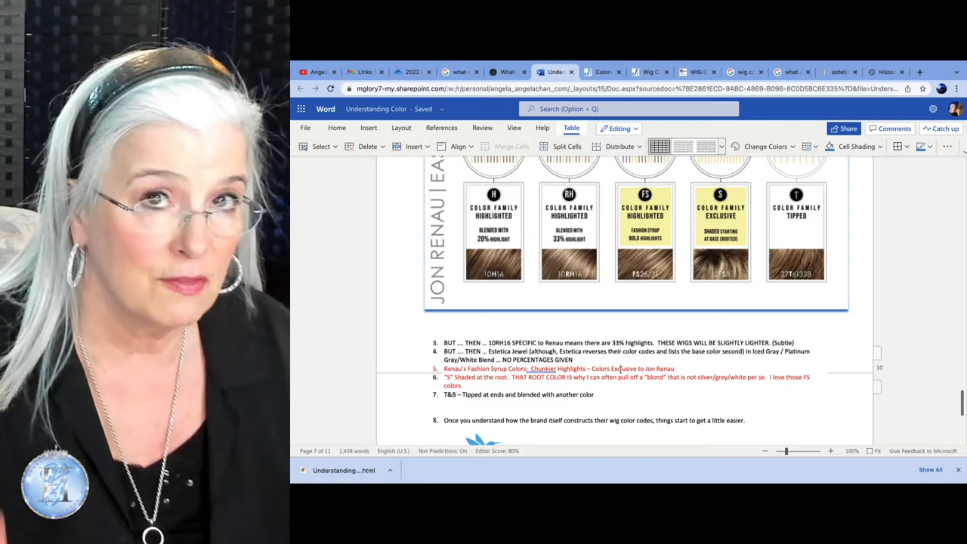
click(337, 127)
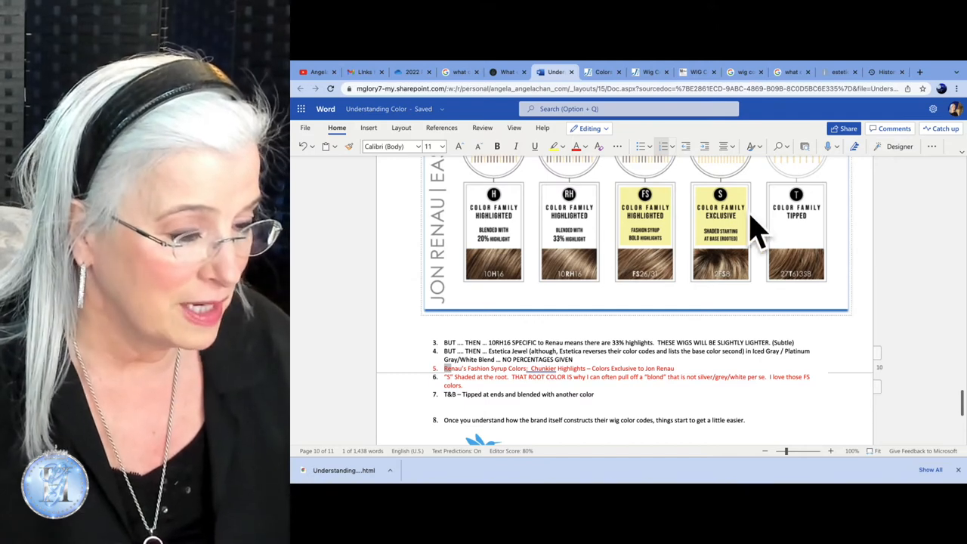
mouse_move(710, 274)
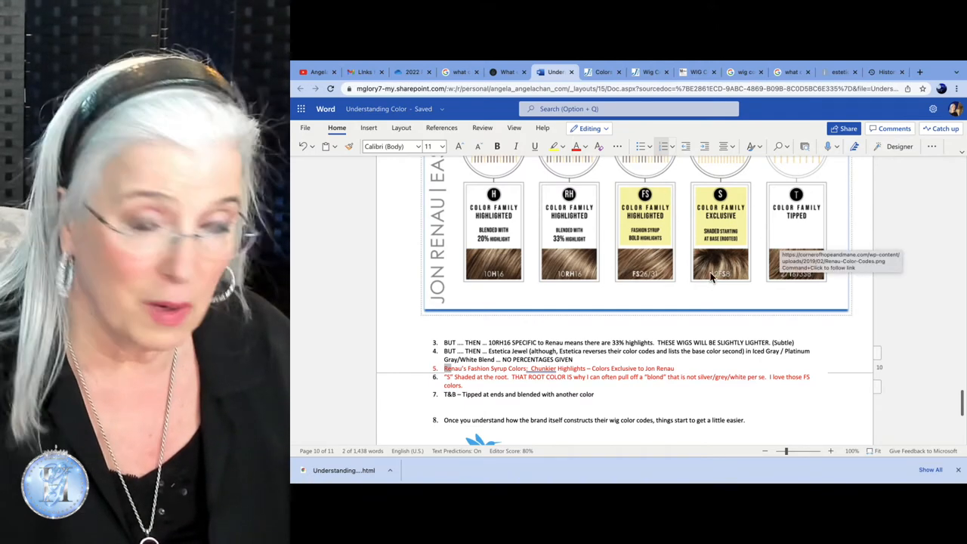
mouse_move(748, 220)
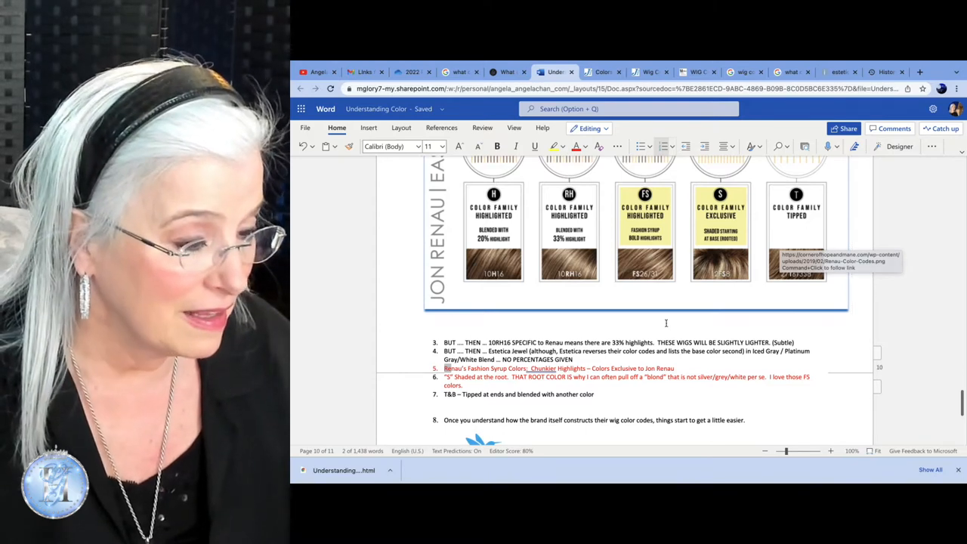
mouse_move(704, 305)
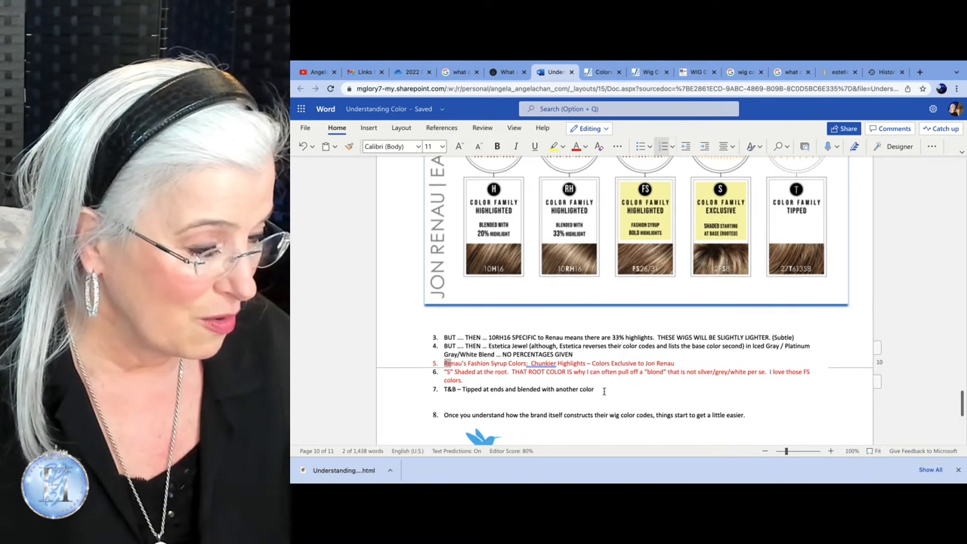
scroll(down, 3)
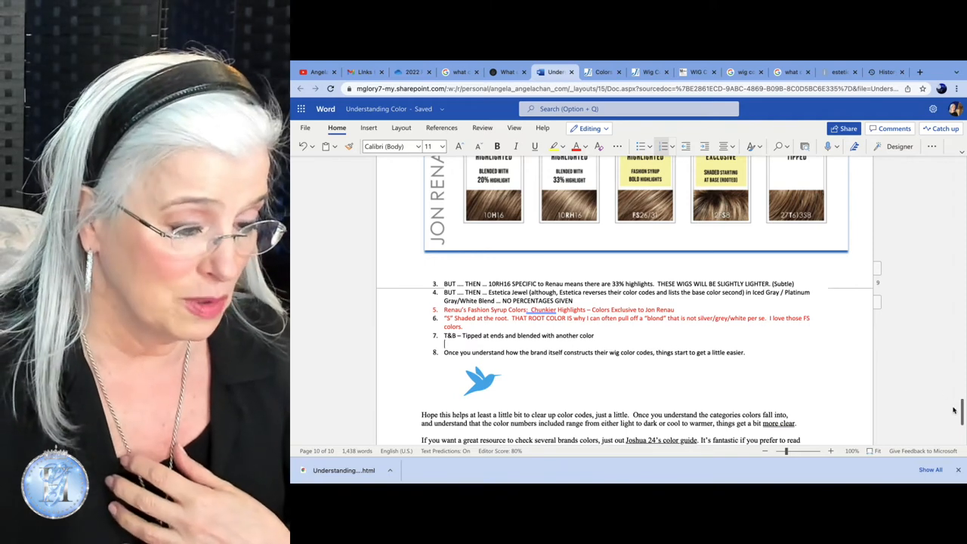
scroll(up, 3)
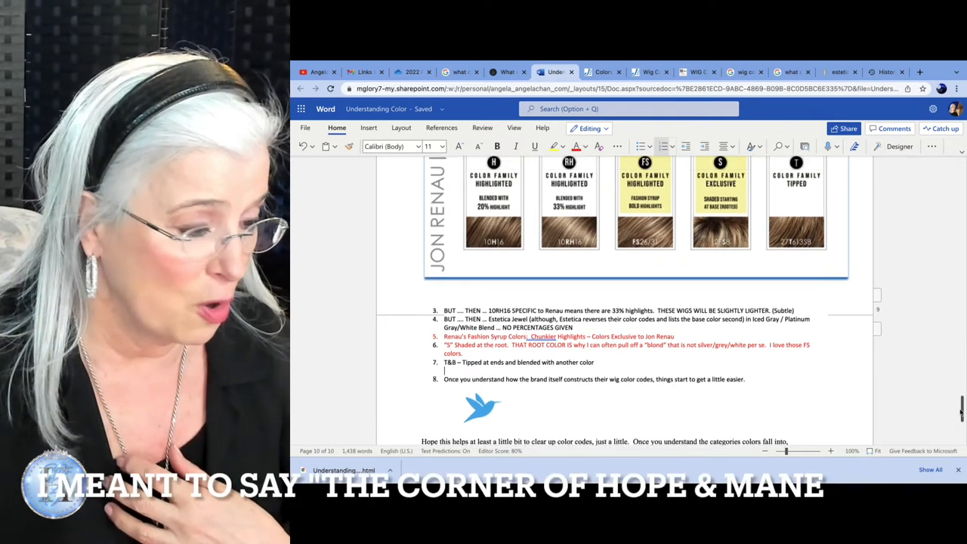
scroll(down, 3)
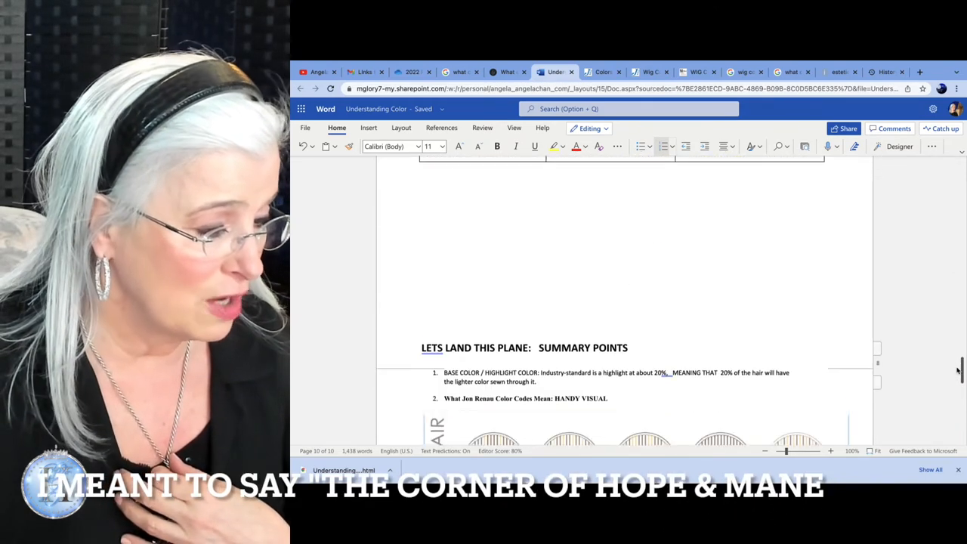
scroll(up, 3)
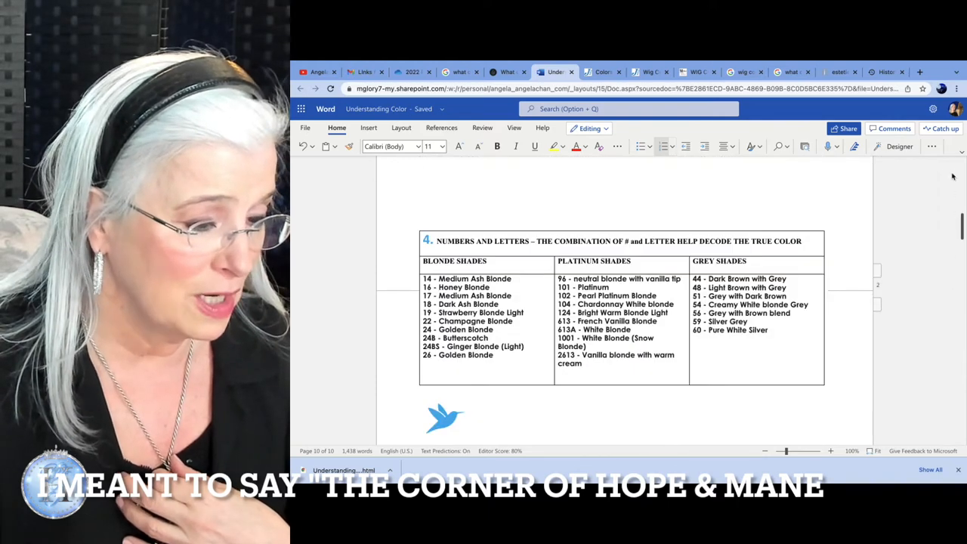
scroll(up, 3)
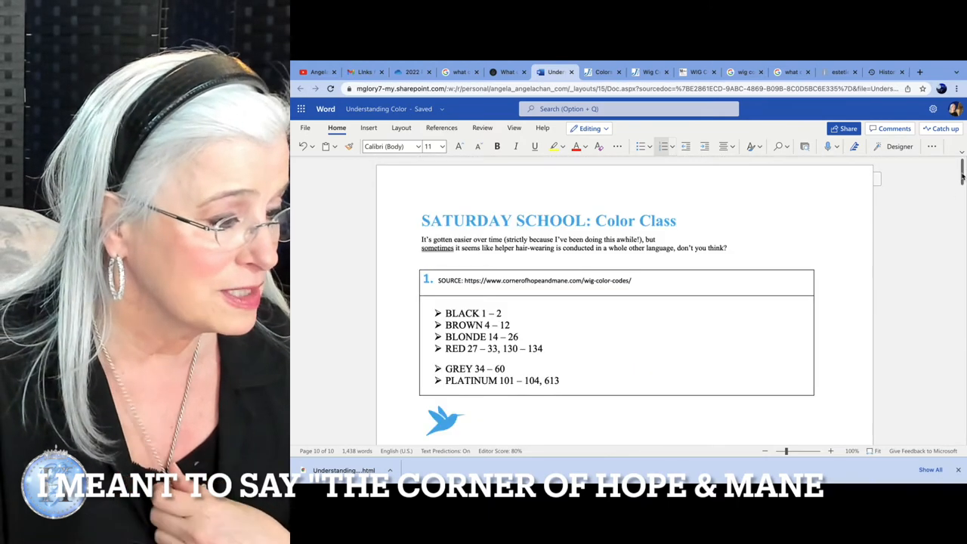
scroll(down, 3)
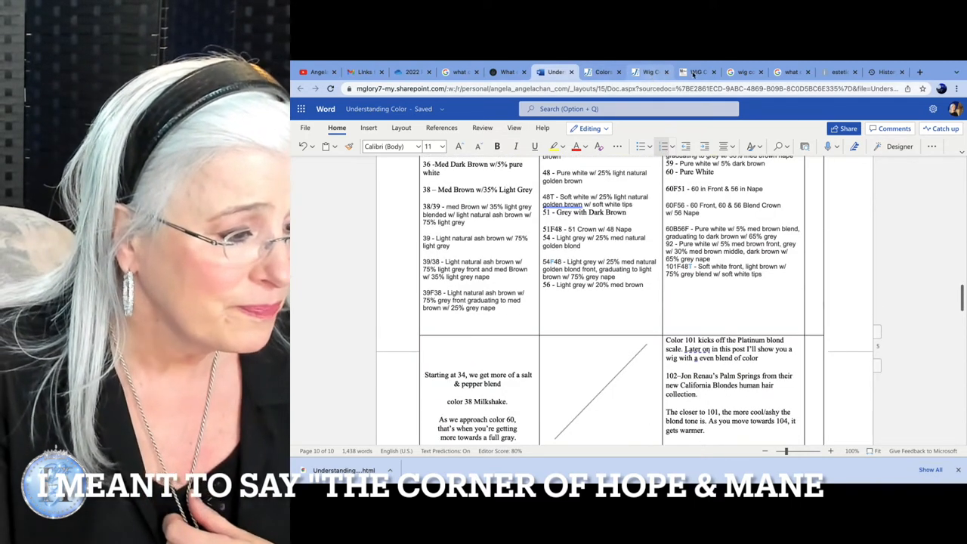
Step: Show the Mimo Wigs USA colour code letter guide, then switch to the Google results for wig color codes
click(695, 73)
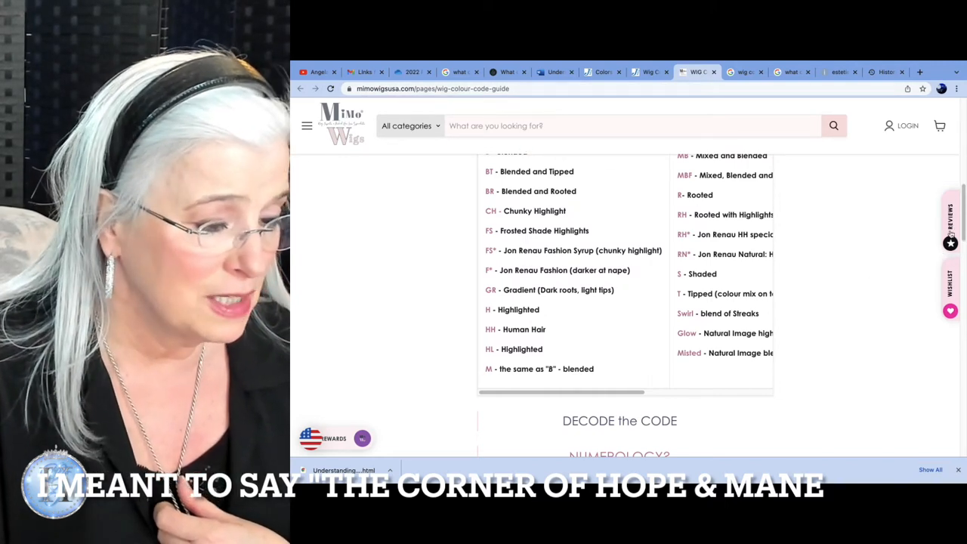
scroll(up, 3)
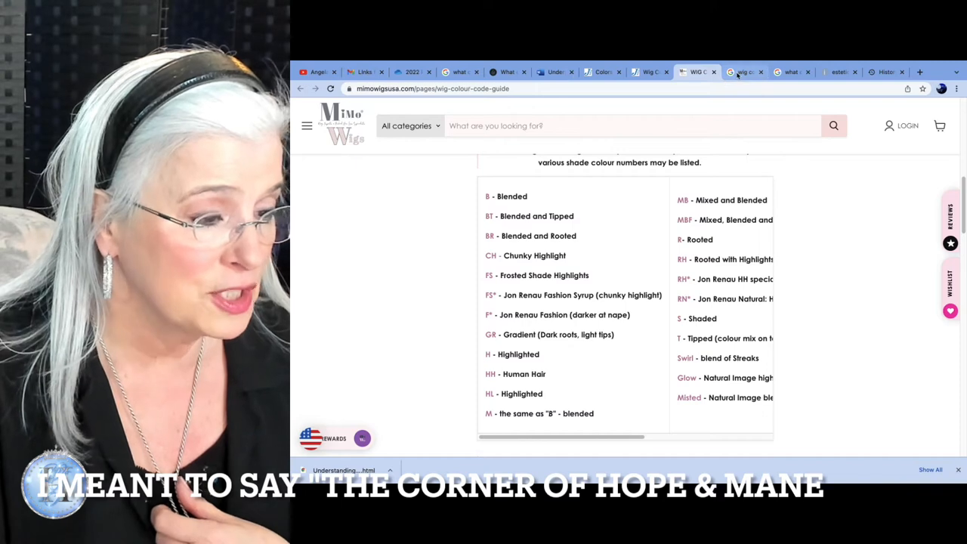
click(743, 73)
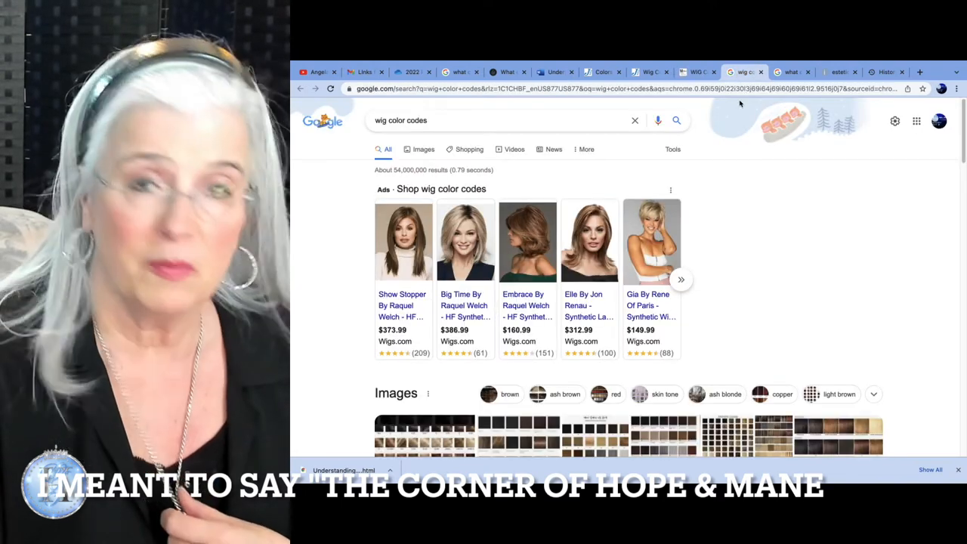